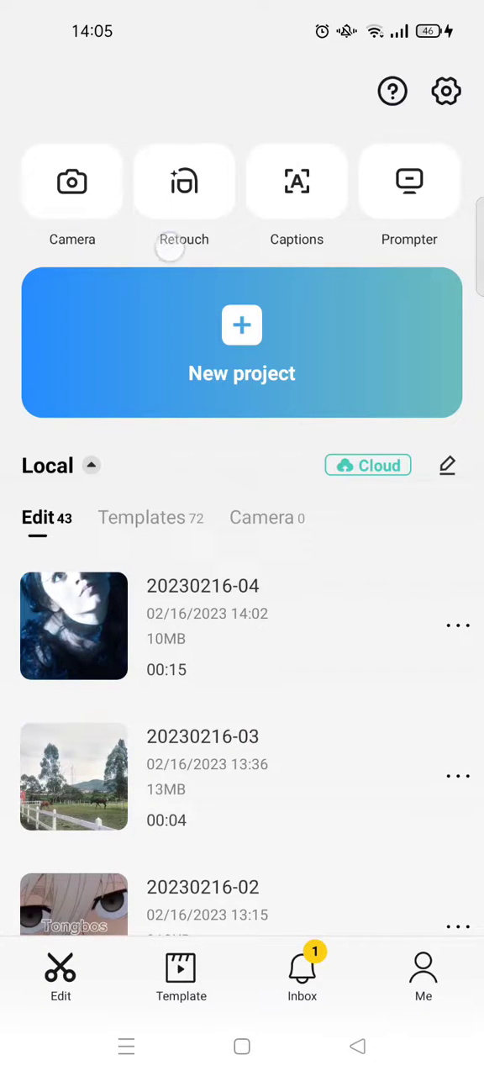
# Start a Retouch project so the album video picker appears
pyautogui.click(242, 343)
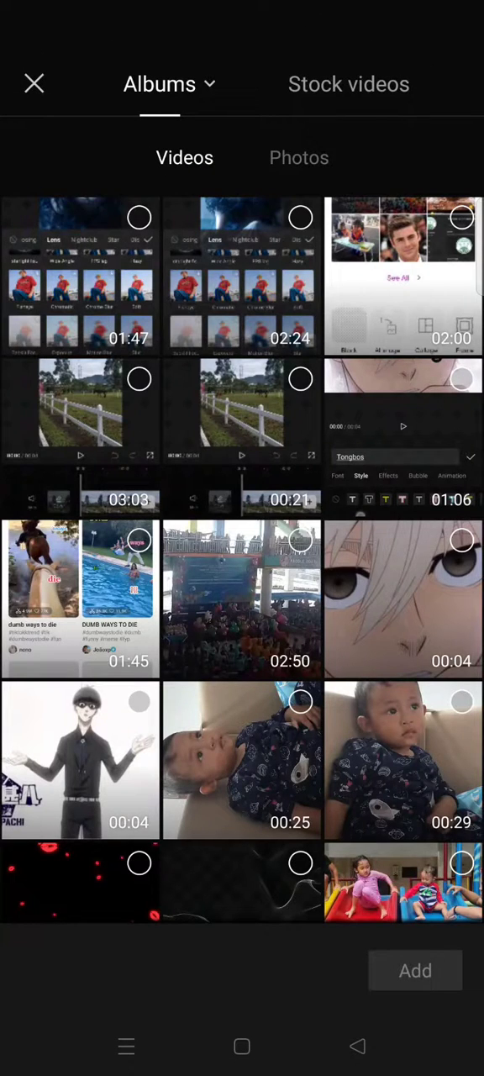
# Scroll the album videos to find the portrait clip of the smiling man
pyautogui.scroll(-3)
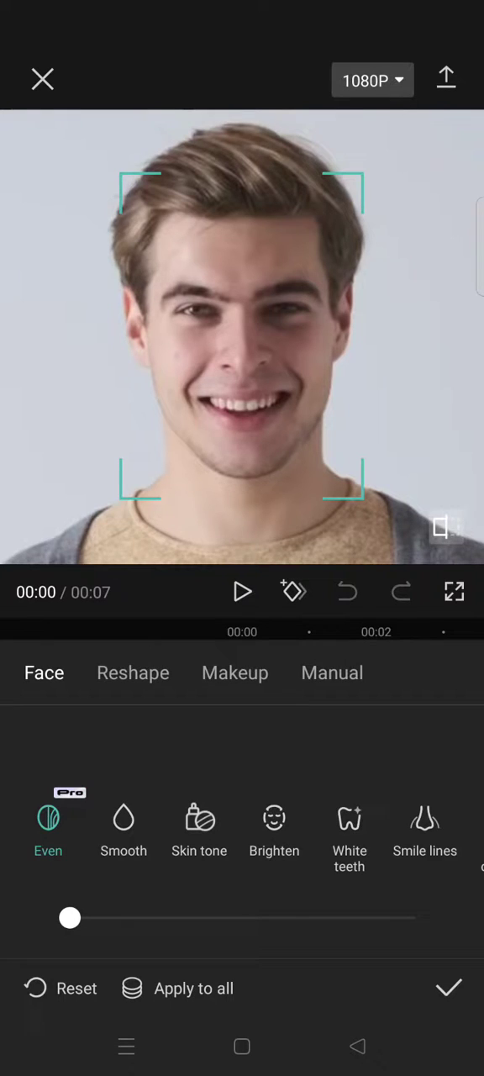
# Apply face smoothing at strength 16, then select the White teeth adjustment
pyautogui.click(125, 817)
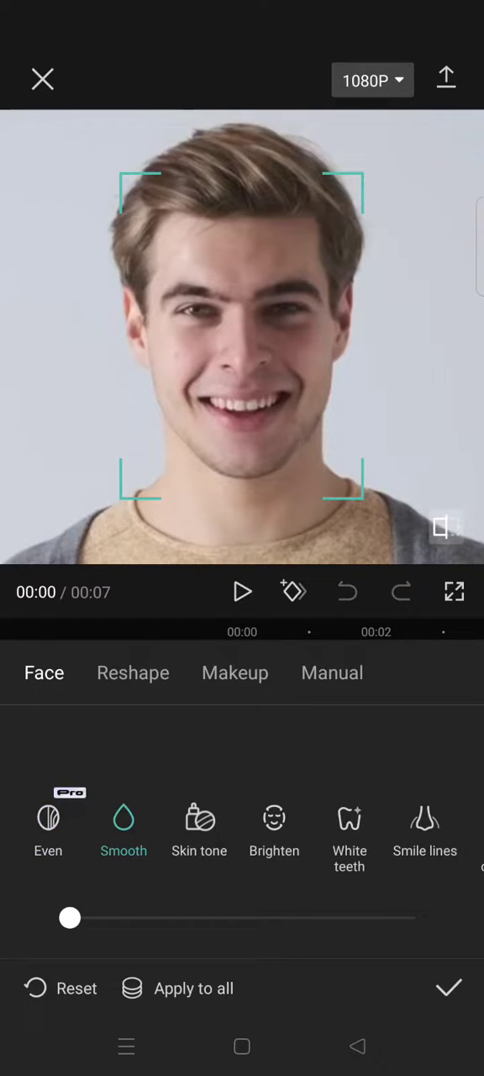
pyautogui.moveTo(70, 918); pyautogui.dragTo(125, 918)
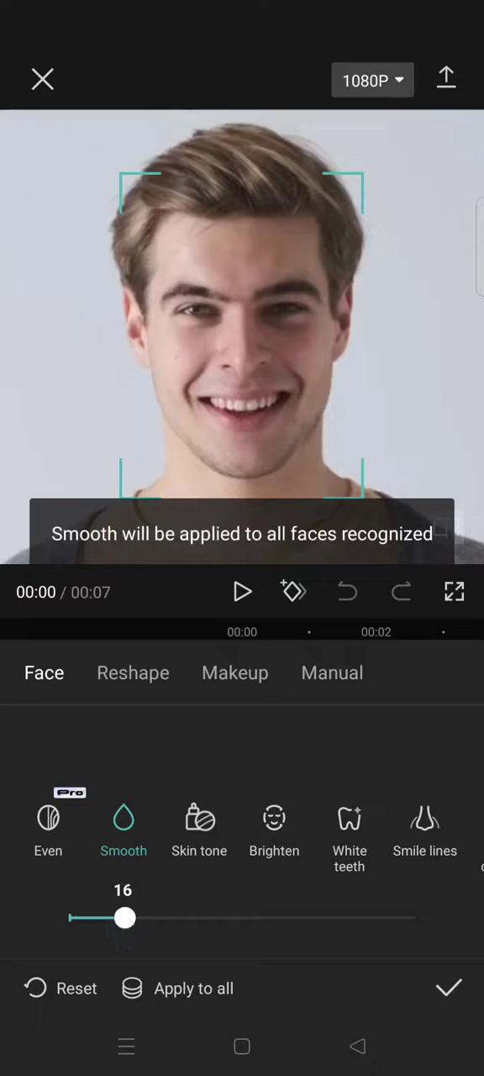
pyautogui.click(198, 828)
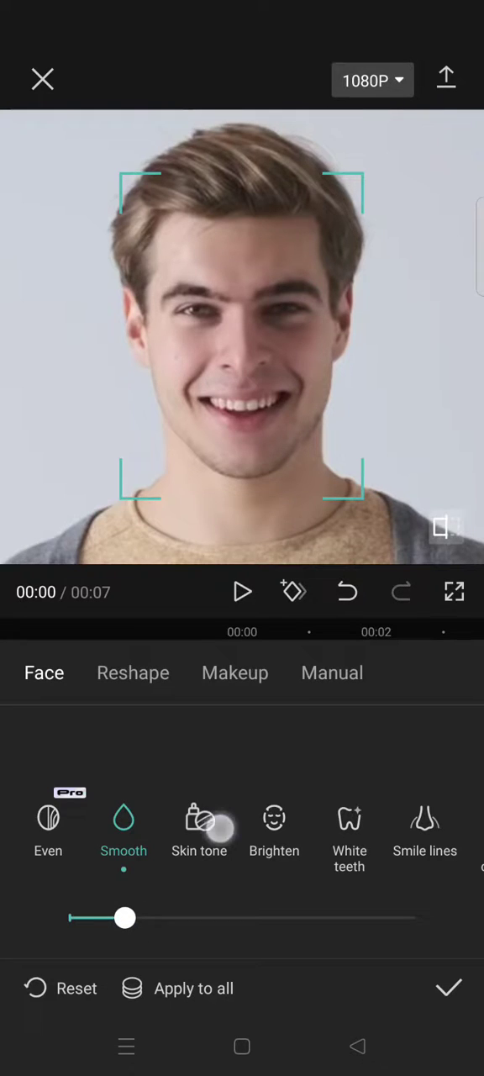
pyautogui.click(198, 828)
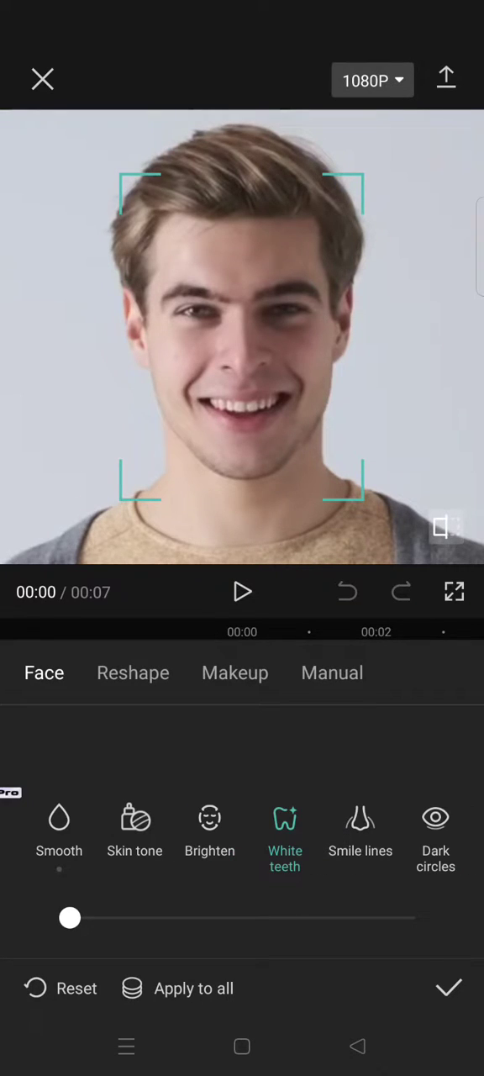
# Whiten the teeth to 39, reduce dark circles at 28, and move to Reshape
pyautogui.moveTo(70, 918); pyautogui.dragTo(145, 918)
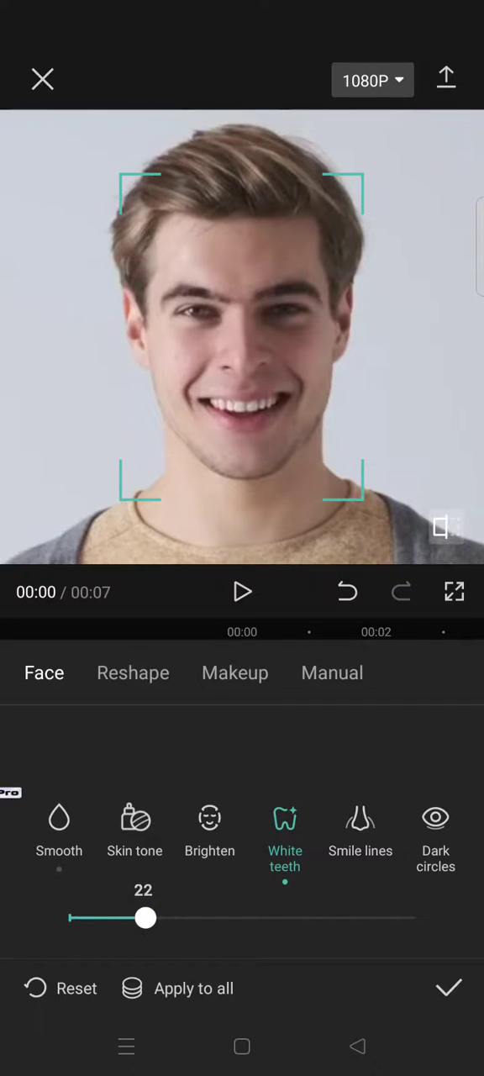
pyautogui.moveTo(144, 918); pyautogui.dragTo(199, 918)
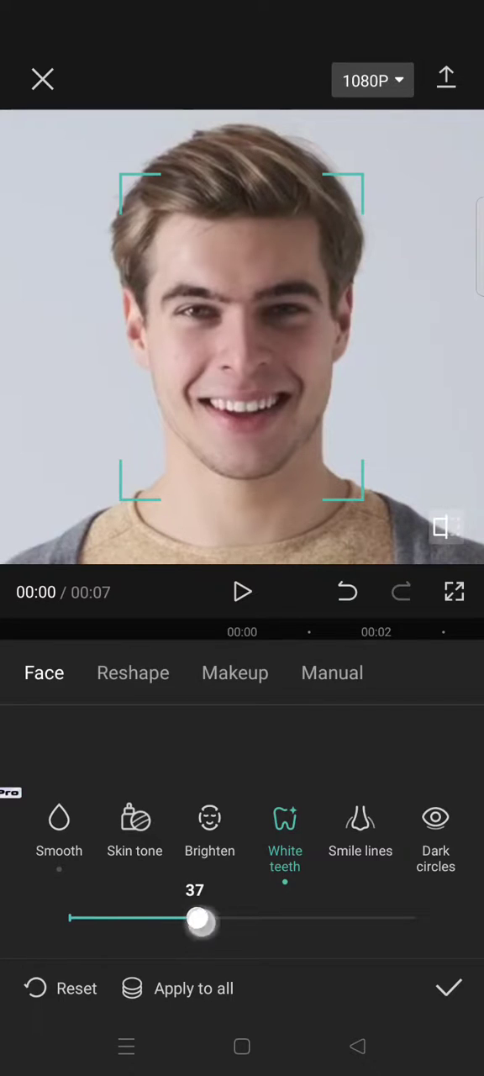
pyautogui.moveTo(198, 920); pyautogui.dragTo(205, 919)
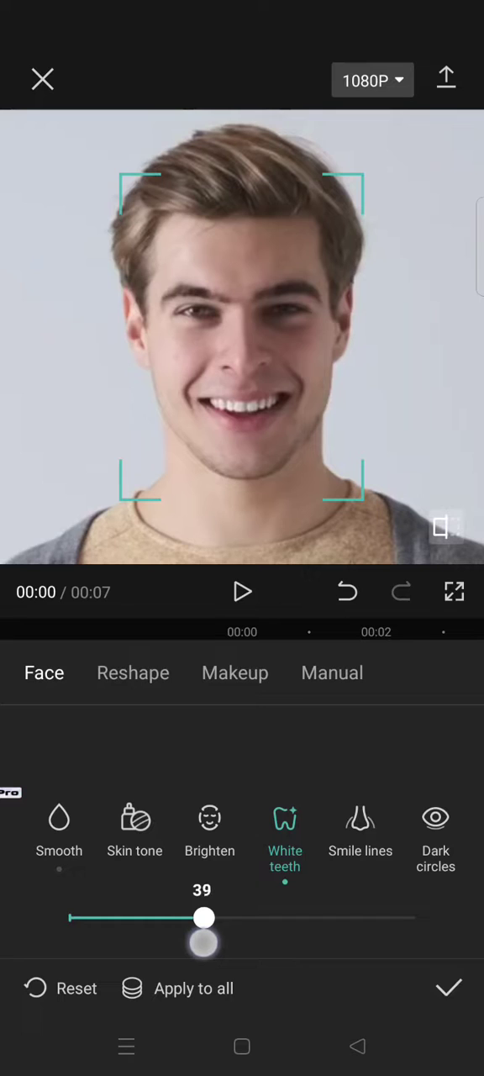
pyautogui.moveTo(204, 918); pyautogui.dragTo(209, 918)
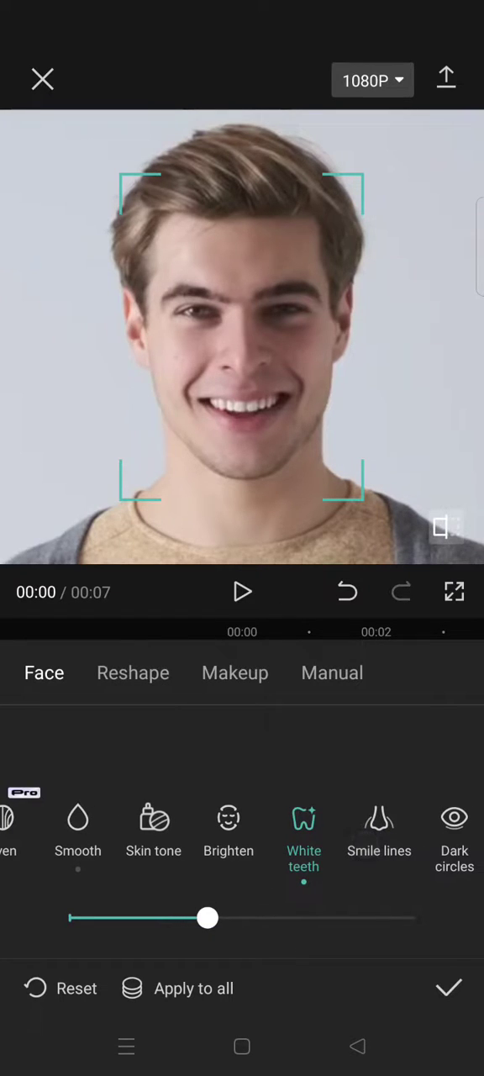
pyautogui.click(454, 827)
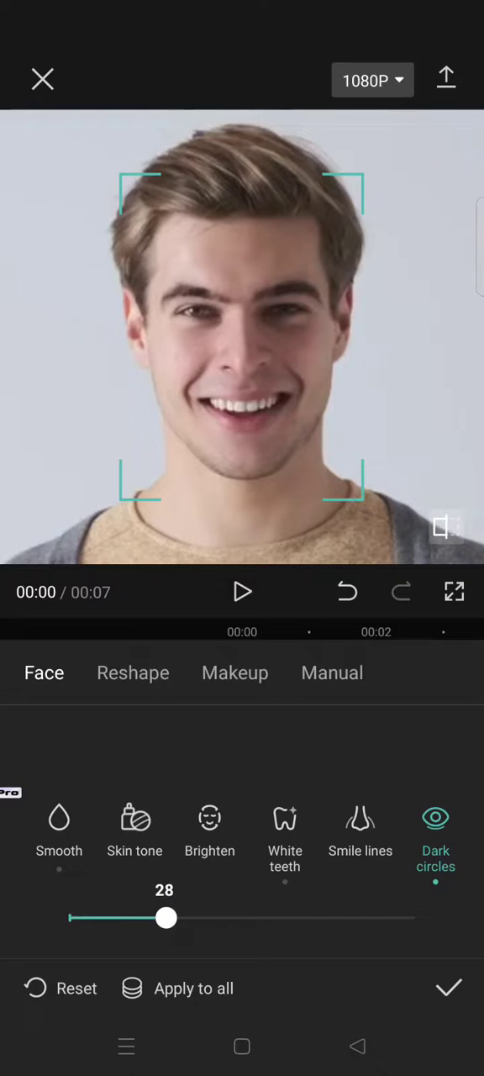
pyautogui.click(133, 673)
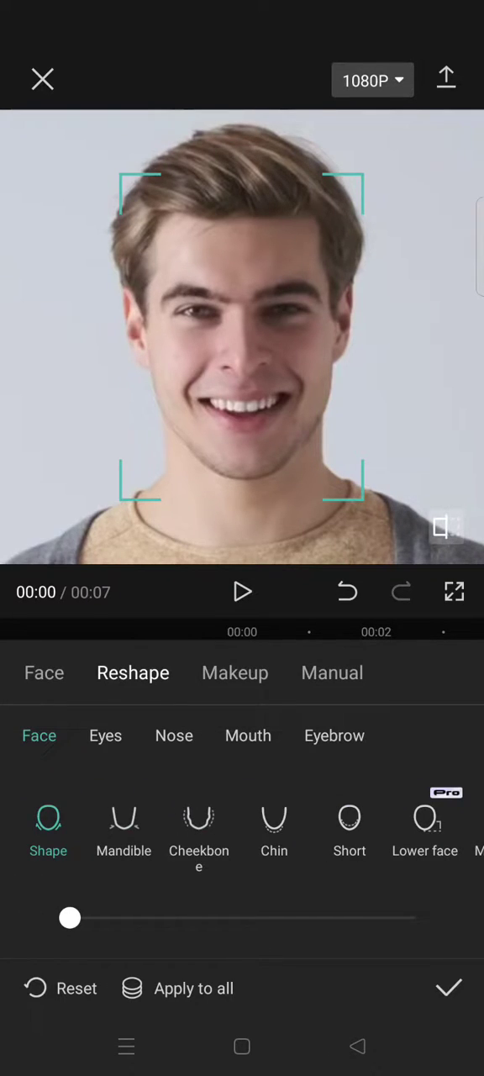
# Reshape the cheekbones to strength 34, then switch to the Makeup looks
pyautogui.moveTo(71, 918); pyautogui.dragTo(134, 918)
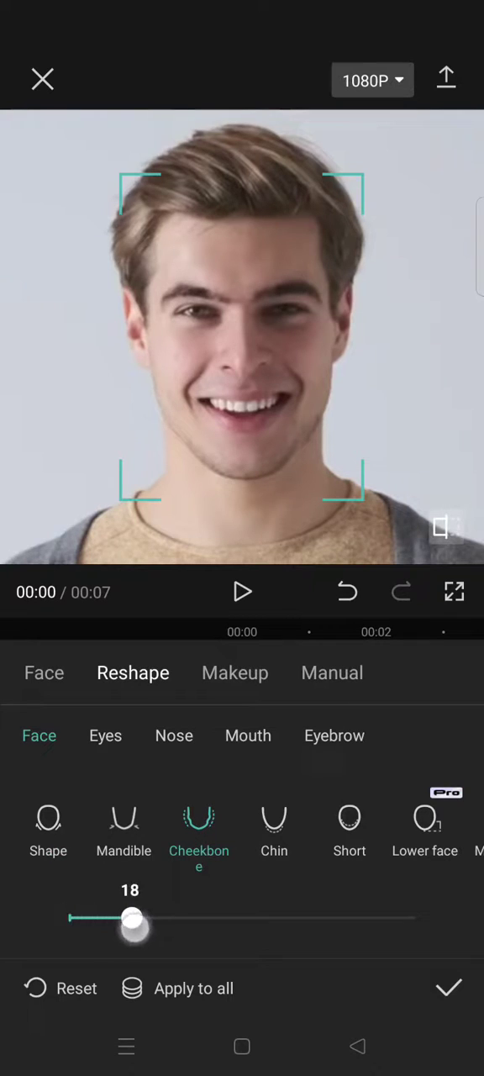
pyautogui.moveTo(135, 918); pyautogui.dragTo(184, 918)
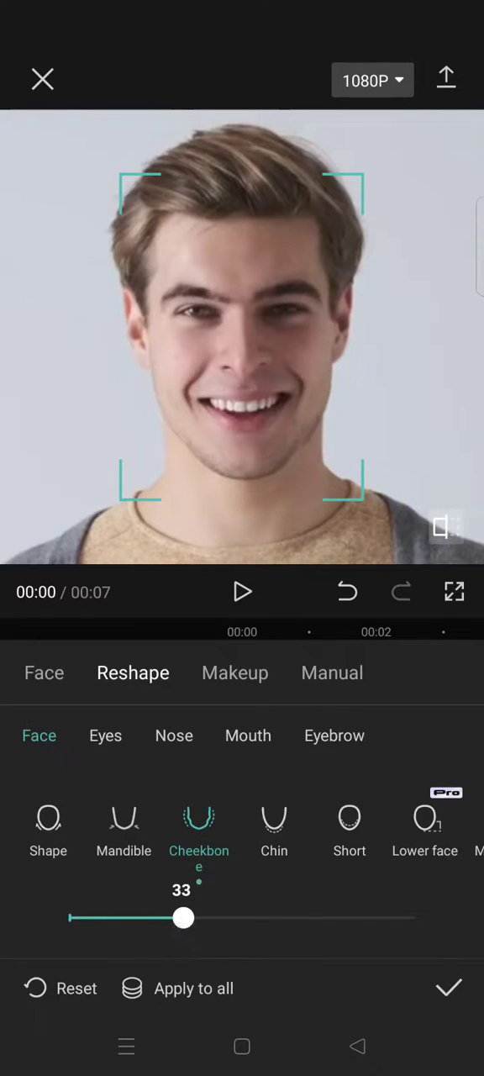
pyautogui.moveTo(184, 918); pyautogui.dragTo(187, 918)
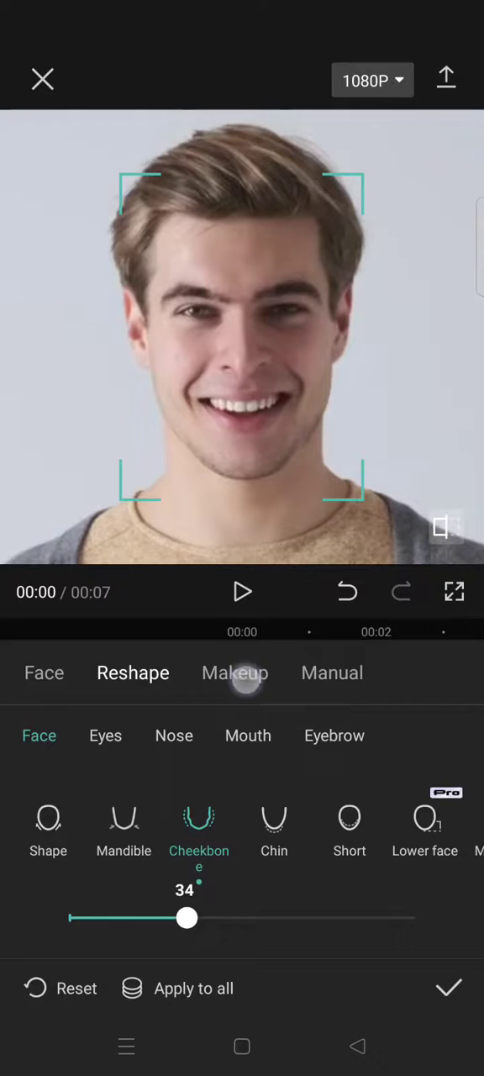
pyautogui.click(236, 673)
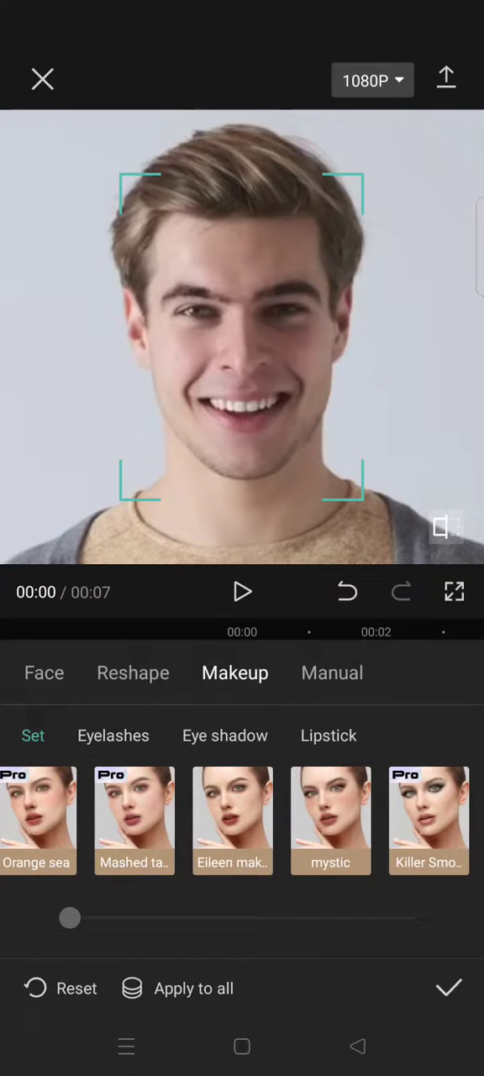
pyautogui.click(333, 673)
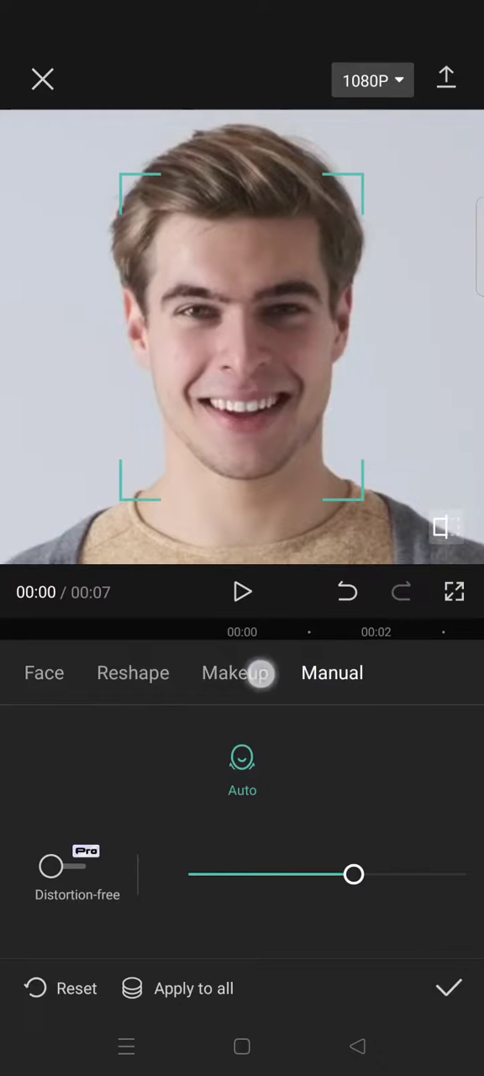
pyautogui.click(235, 673)
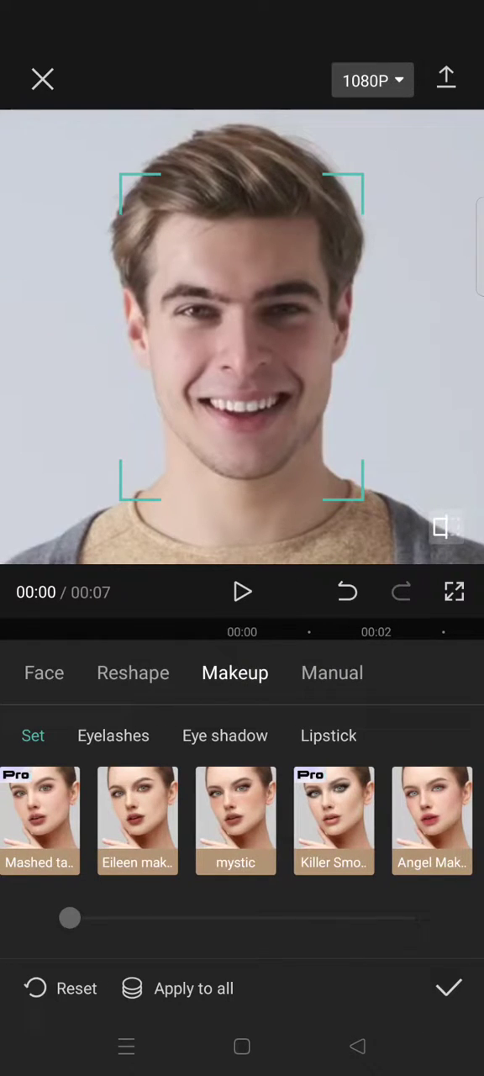